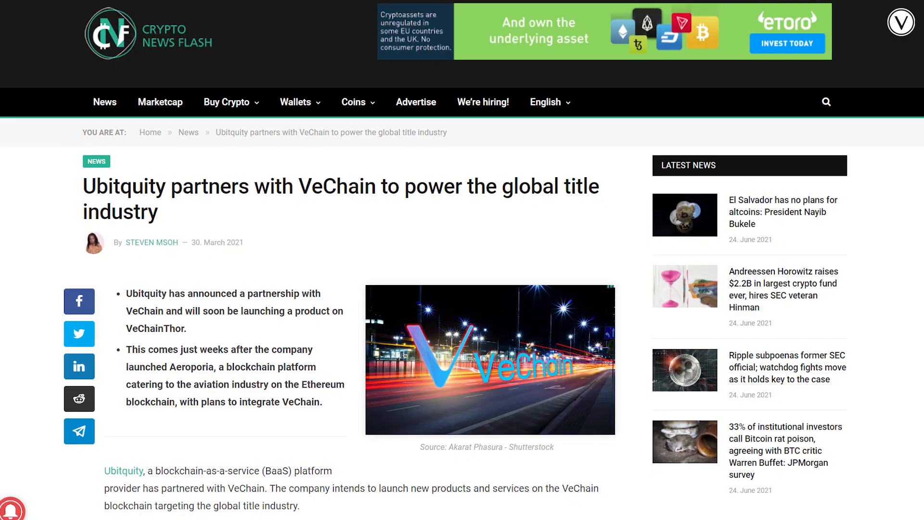
scroll("down", 3)
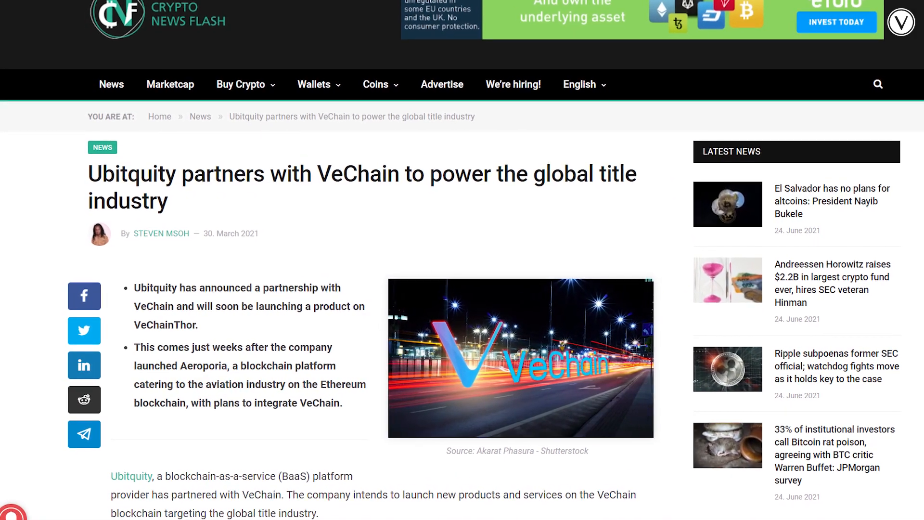
scroll("down", 3)
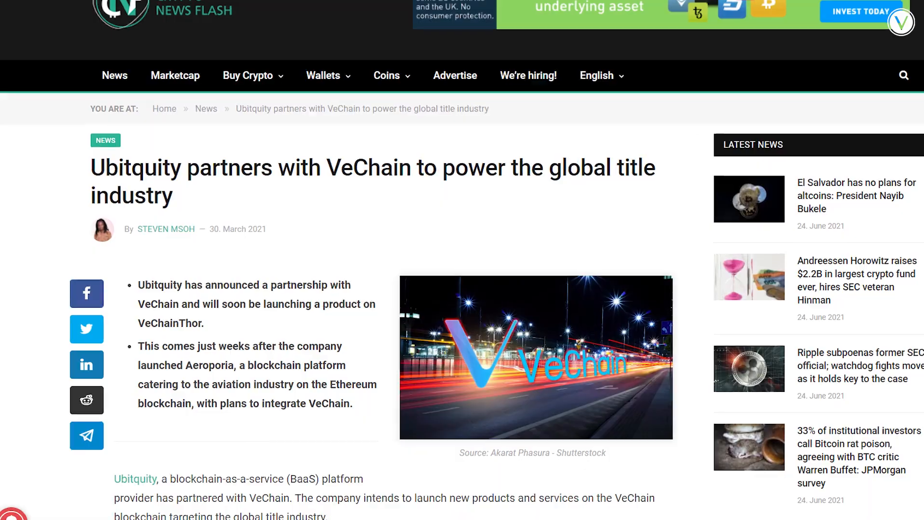